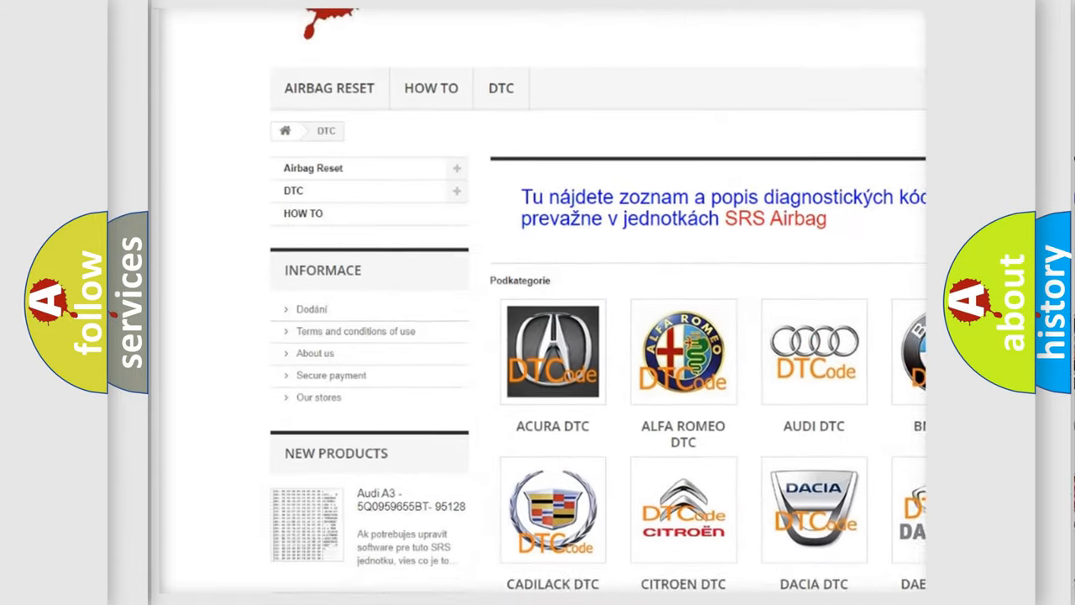
pyautogui.scroll(-3)
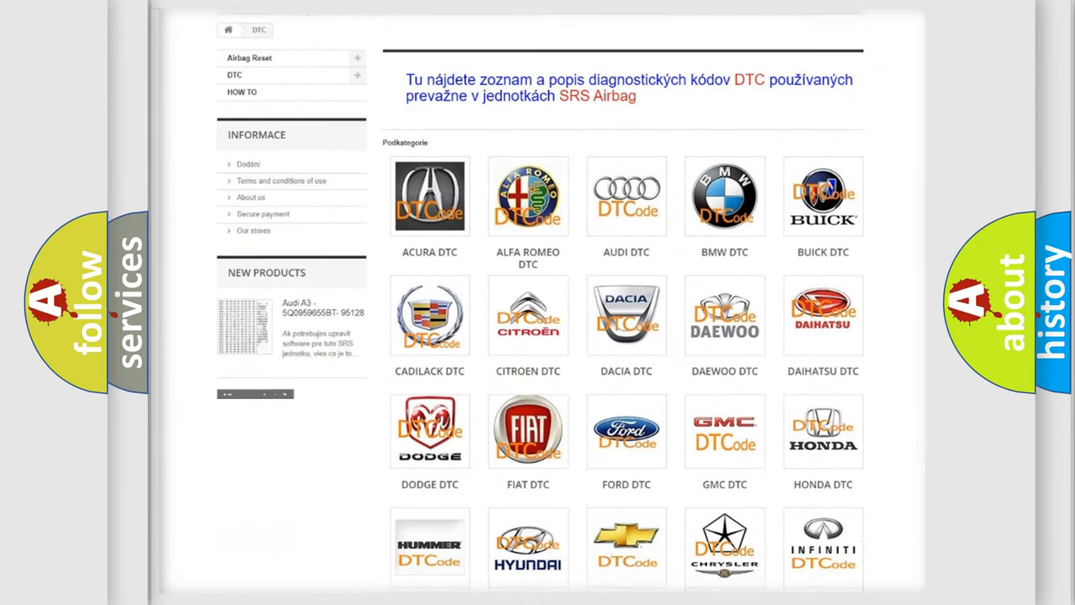
pyautogui.scroll(-3)
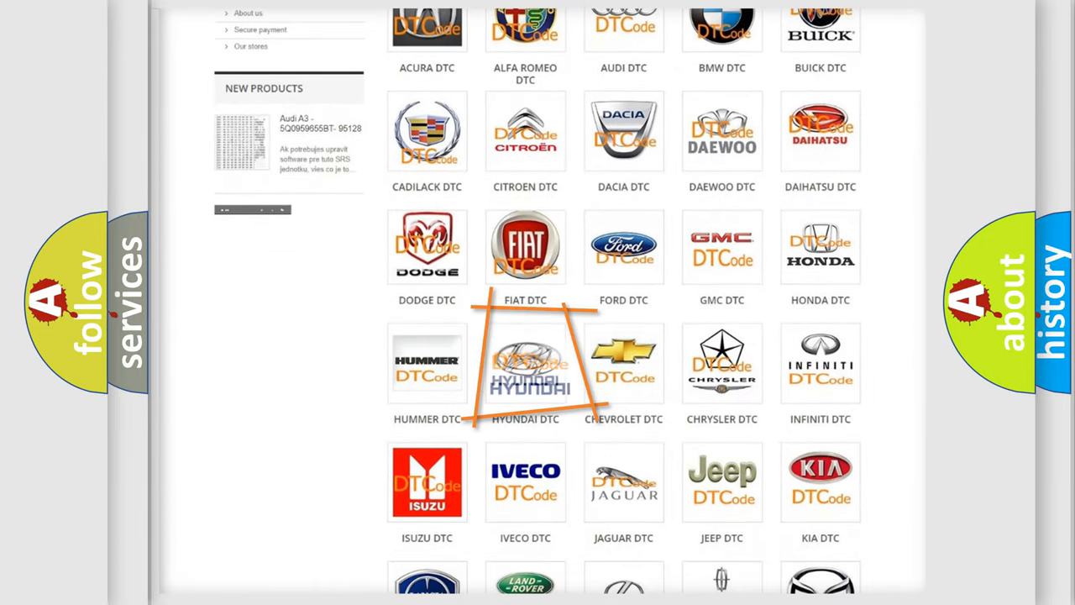